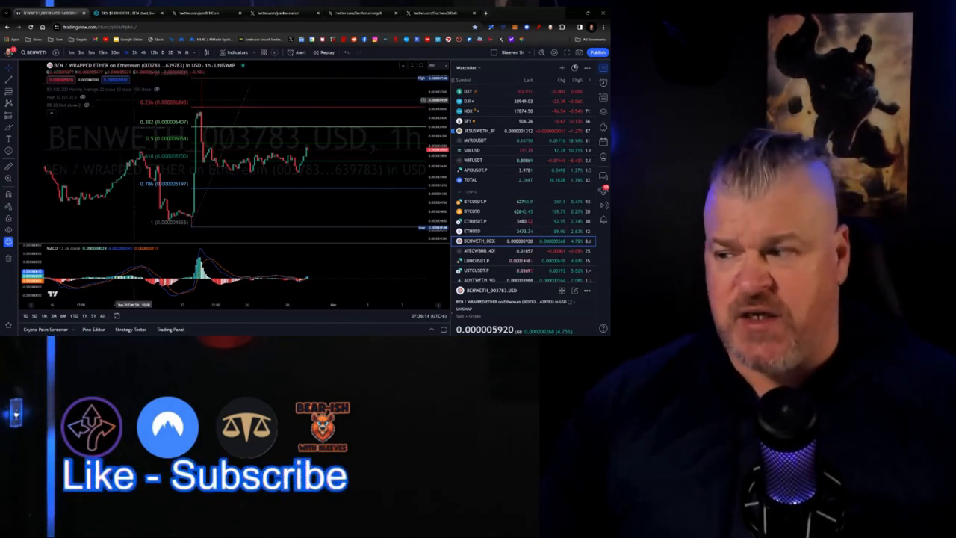
Scroll down the BEN/WETH chart to review the Fibonacci levels and indicators.
{"action": "scroll", "scroll_direction": "down", "scroll_amount": 3}
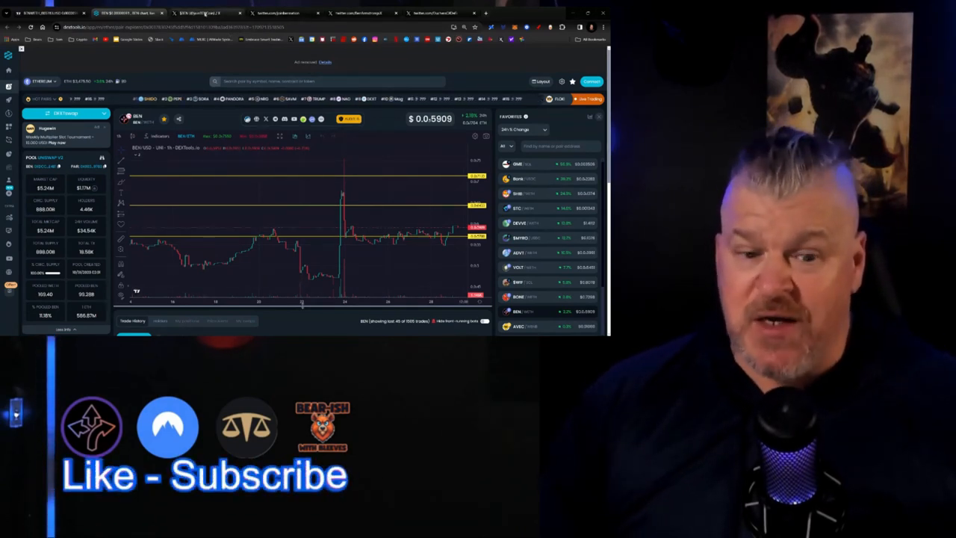
Leave the DEX Screener pair page and bring up the commentator's X profile posts.
{"action": "left_click", "coordinate": [206, 12]}
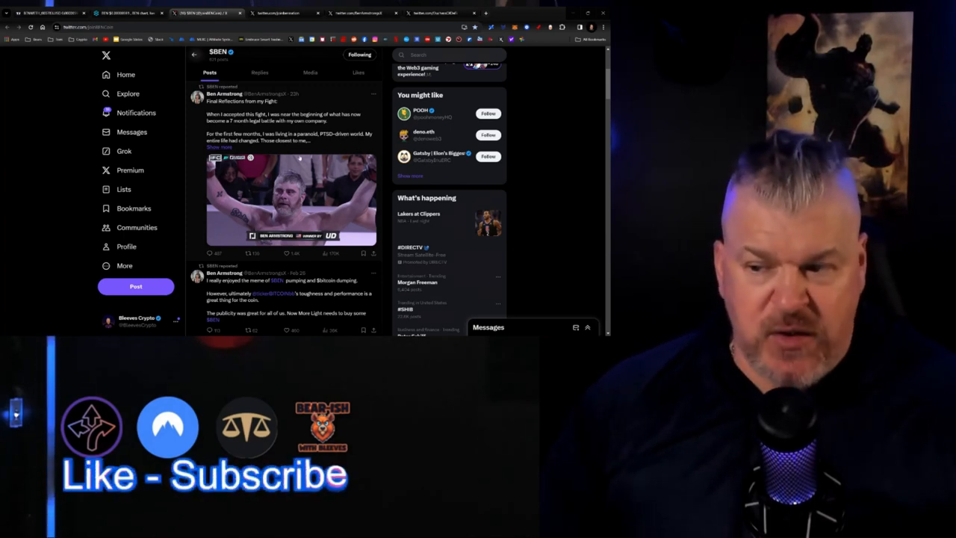
{"action": "scroll", "scroll_direction": "down", "scroll_amount": 3}
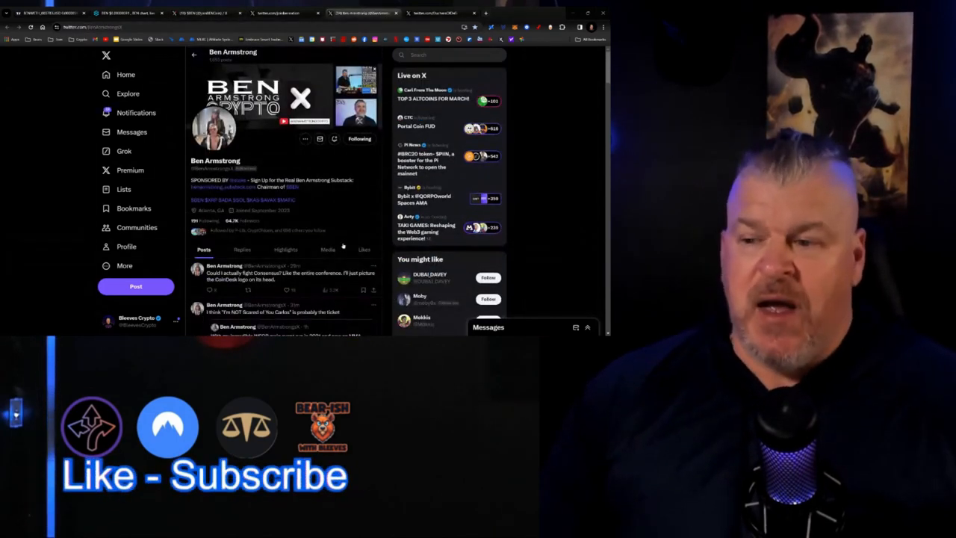
{"action": "scroll", "scroll_direction": "down", "scroll_amount": 3}
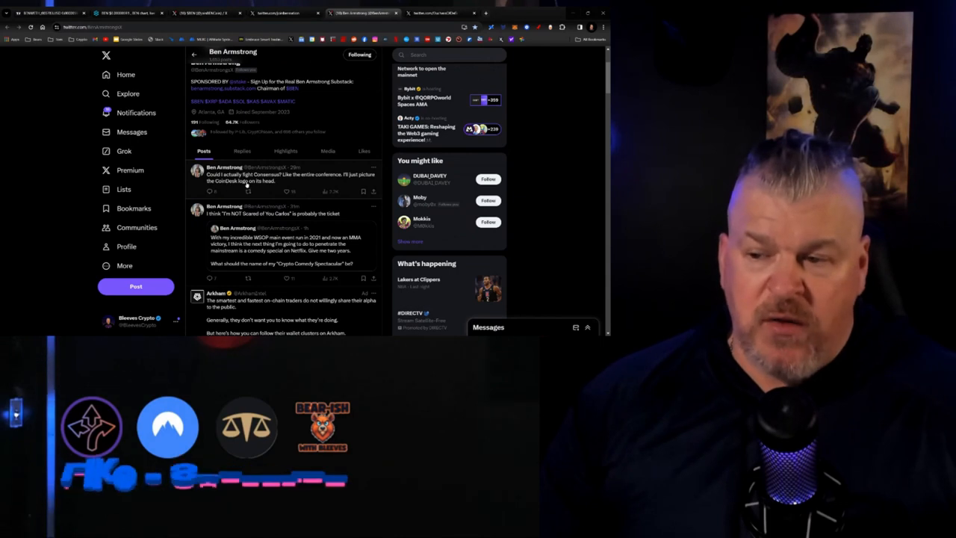
{"action": "scroll", "scroll_direction": "down", "scroll_amount": 3}
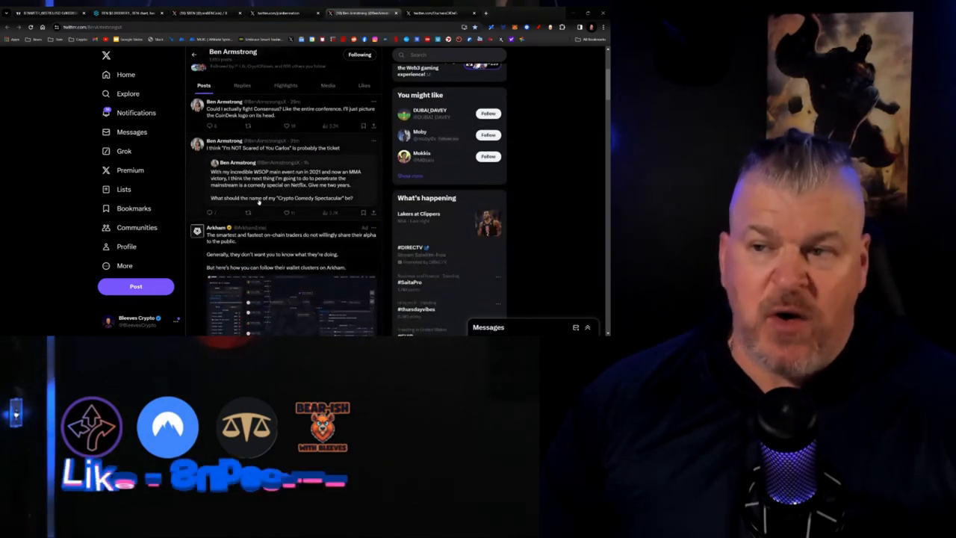
{"action": "scroll", "scroll_direction": "down", "scroll_amount": 3}
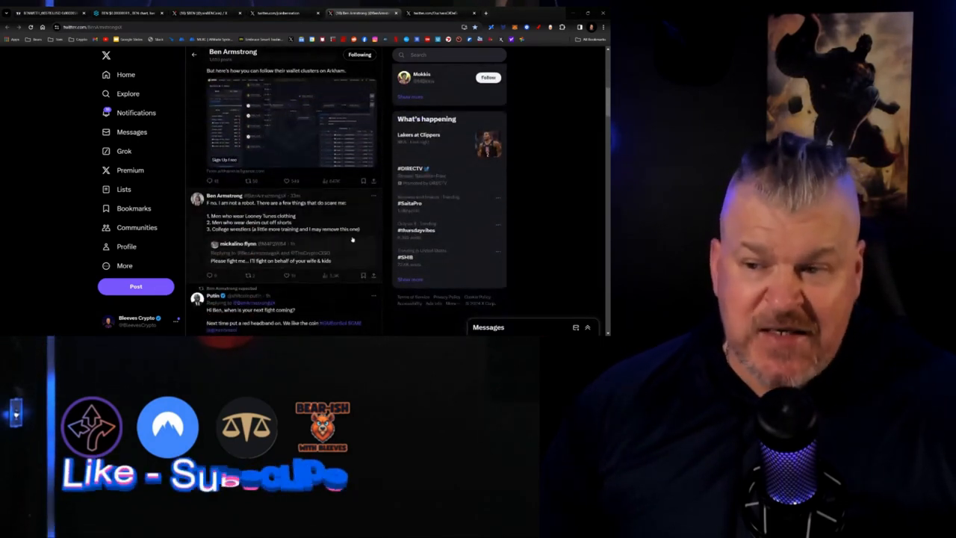
{"action": "scroll", "scroll_direction": "down", "scroll_amount": 3}
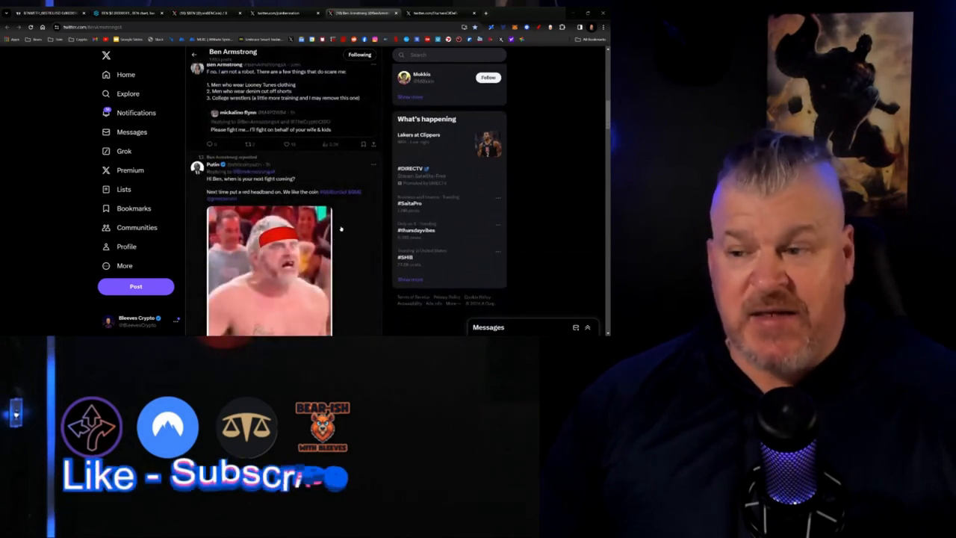
{"action": "scroll", "scroll_direction": "down", "scroll_amount": 3}
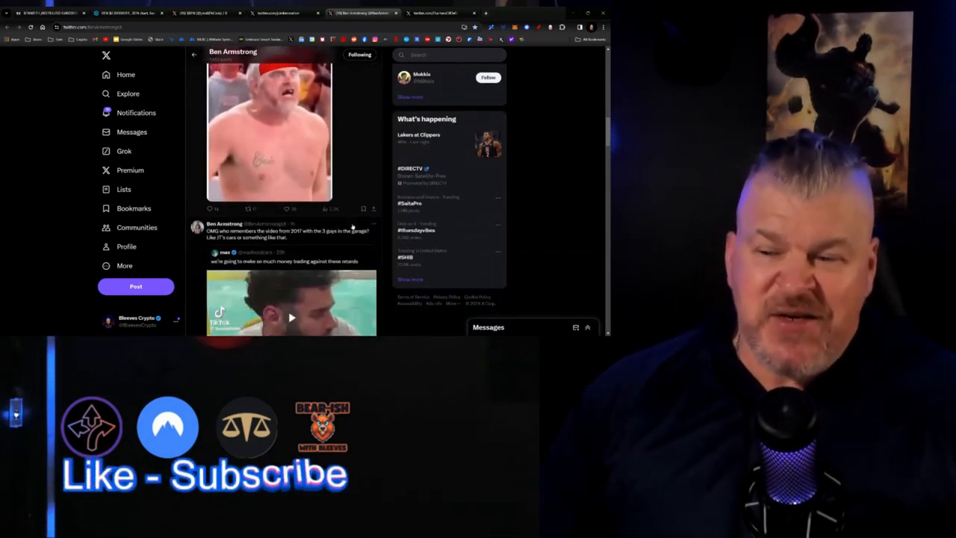